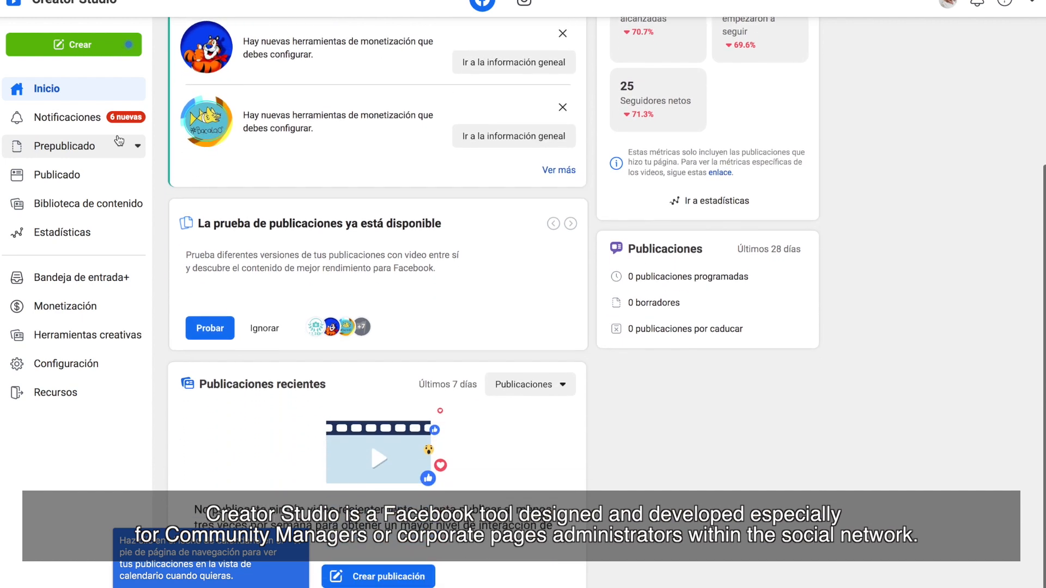
# Step: Scroll the home dashboard, view notification recommendations, then open Published posts
pyautogui.scroll(3)
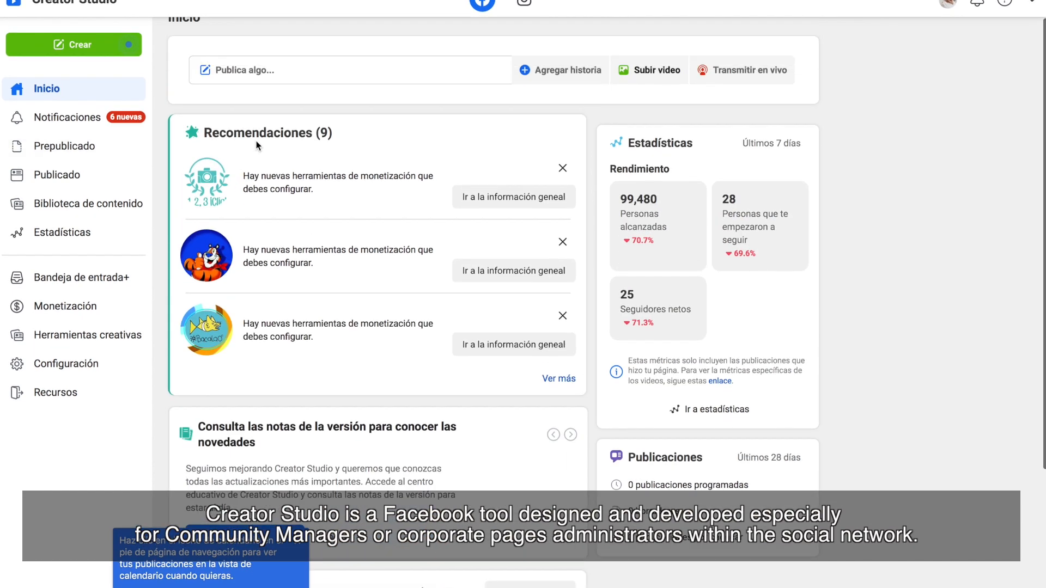
pyautogui.scroll(3)
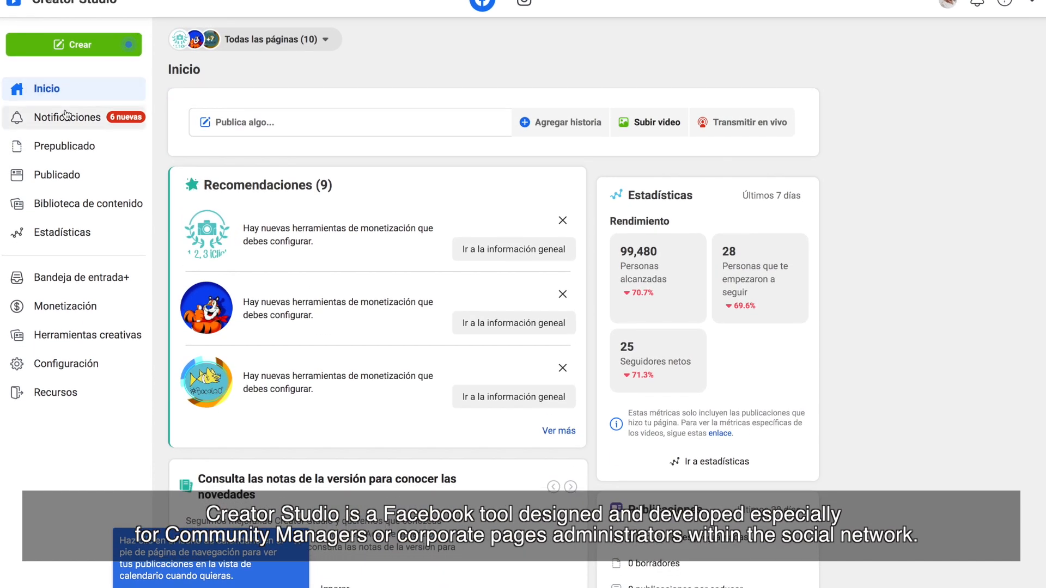
pyautogui.click(67, 118)
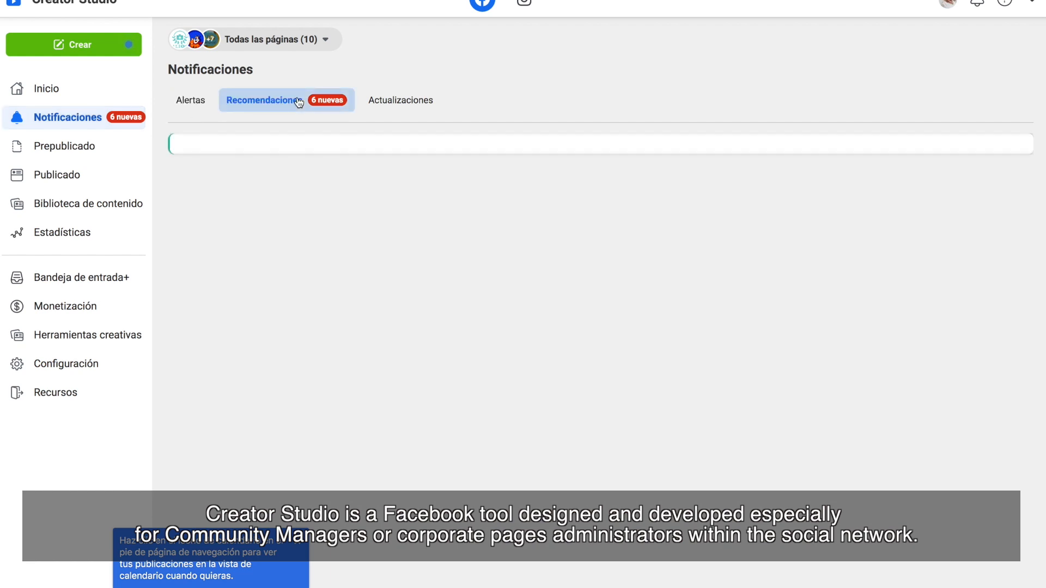
pyautogui.click(263, 100)
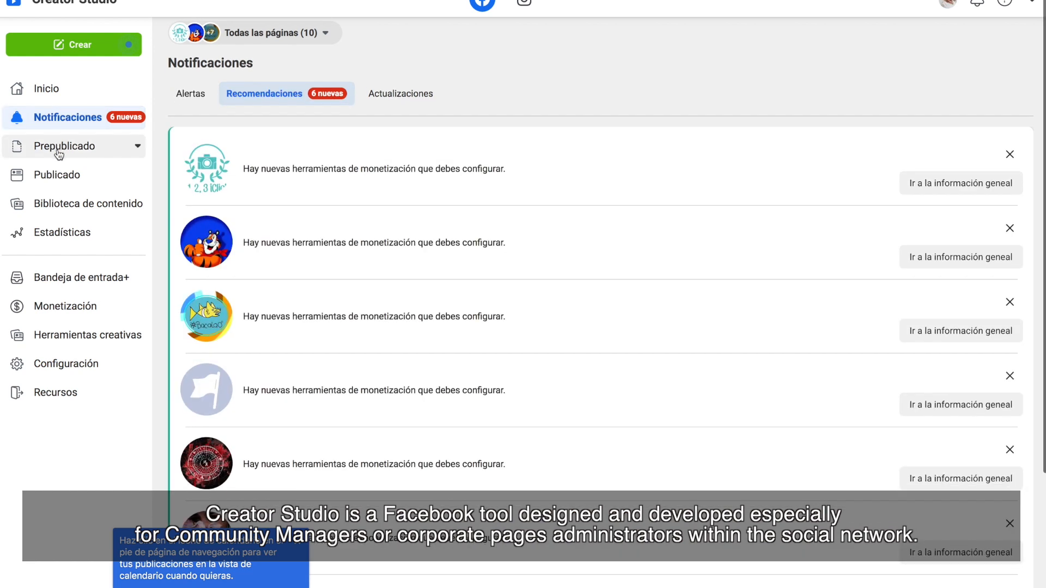
pyautogui.click(56, 174)
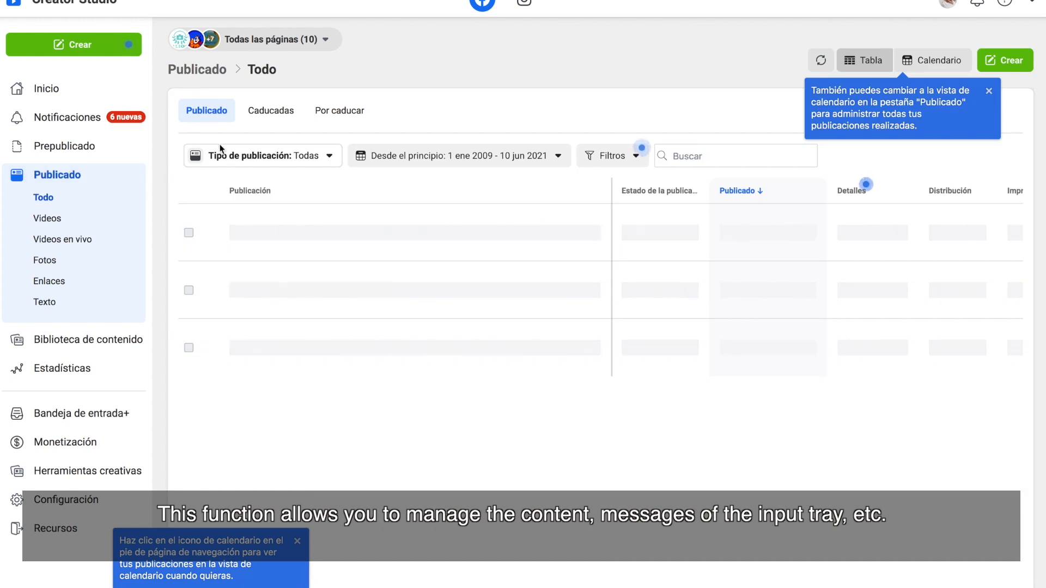
# Step: Open the Crear menu to see the content creation options
pyautogui.click(73, 45)
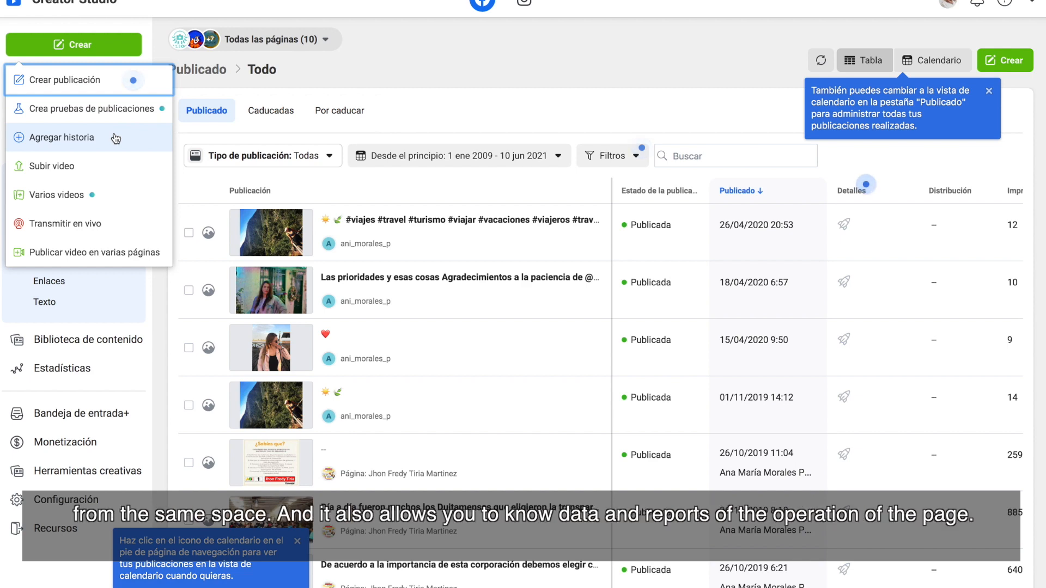
pyautogui.moveTo(114, 224)
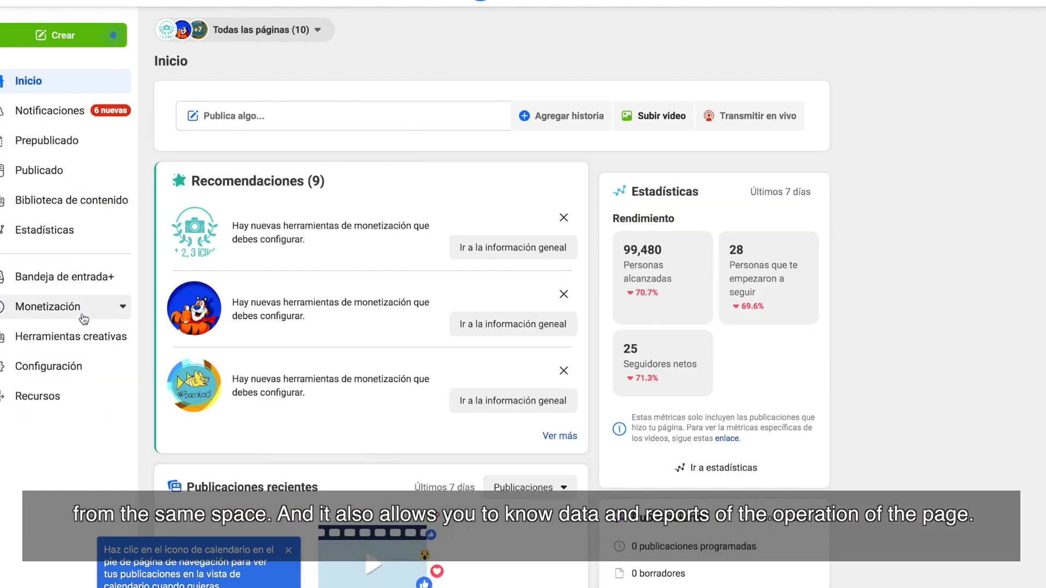
# Step: Open the live streams panel under creative tools and dismiss the page selection panel
pyautogui.click(54, 306)
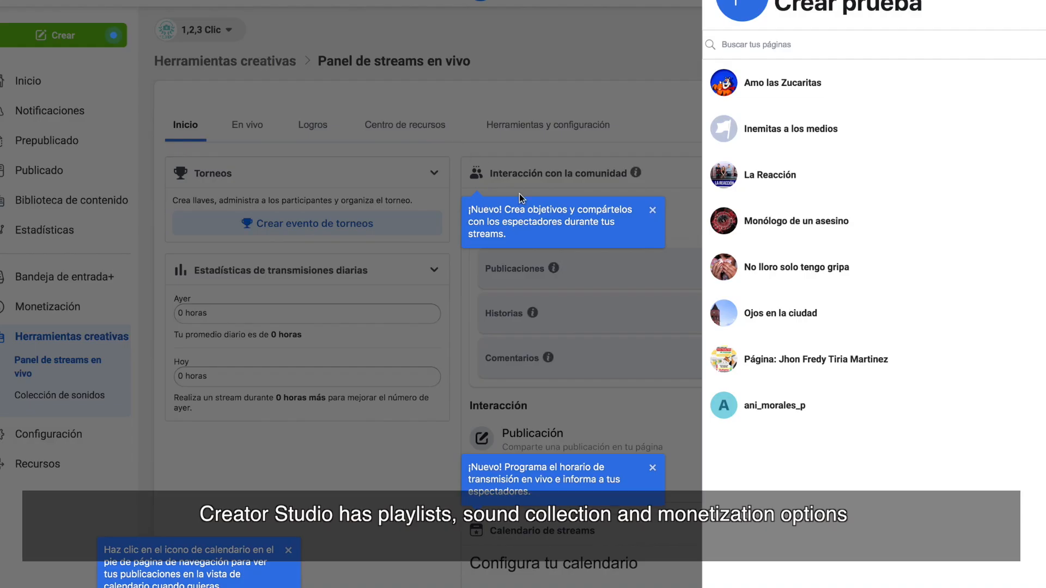
pyautogui.click(652, 467)
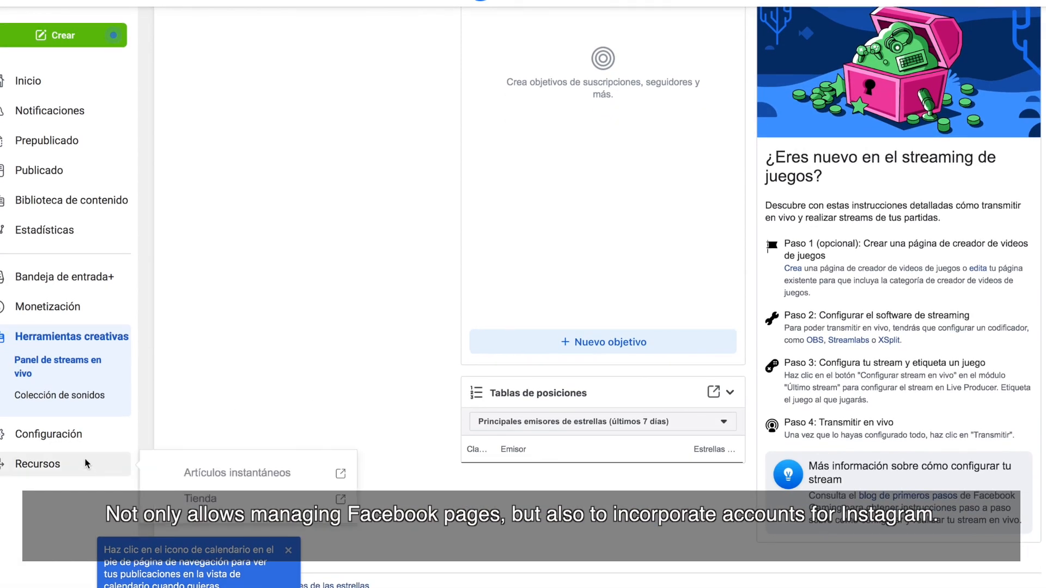
pyautogui.scroll(-3)
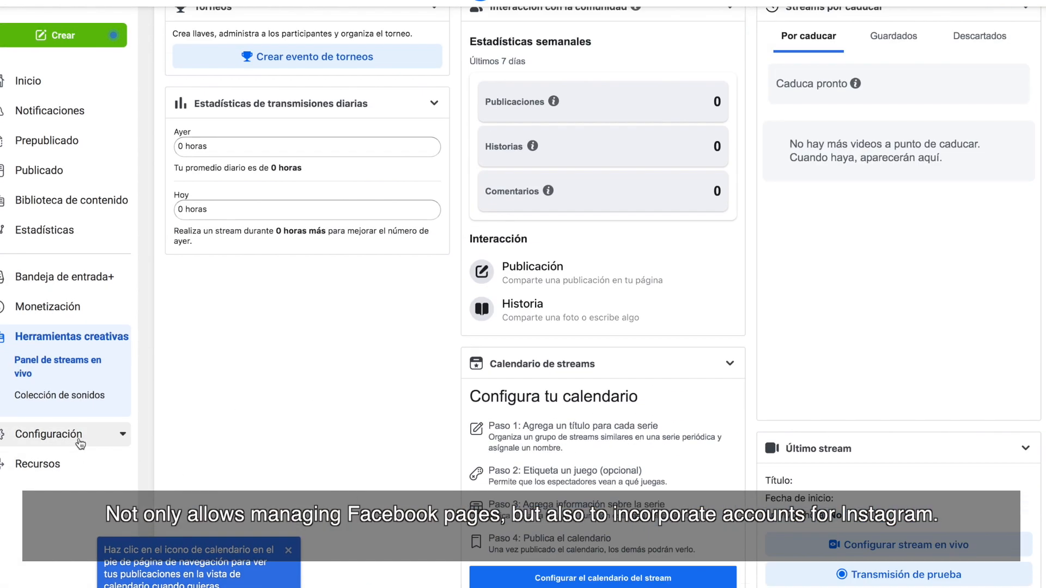
pyautogui.scroll(3)
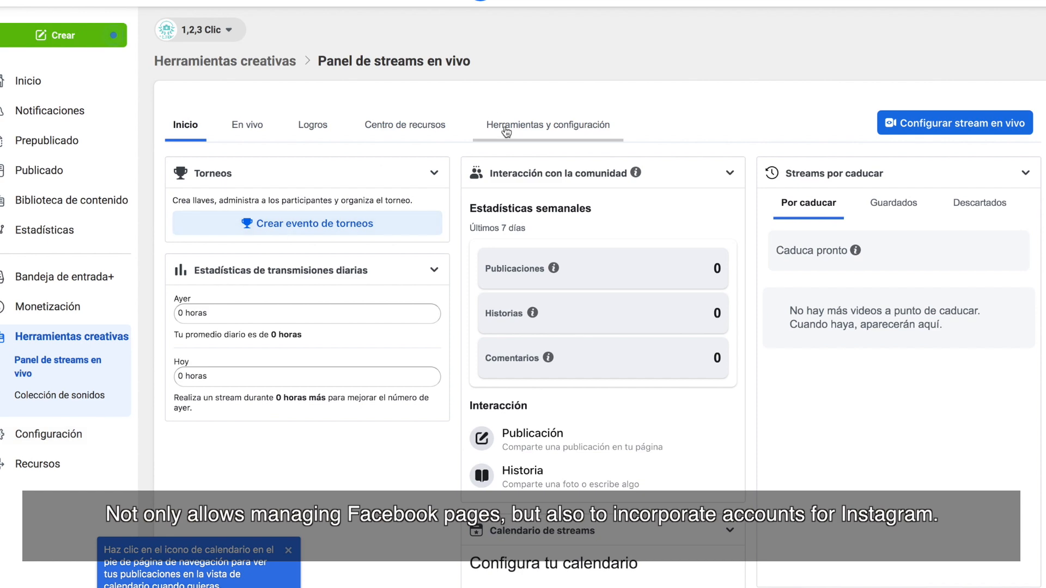
# Step: In live stream tools and settings, switch dark mode on, then back off
pyautogui.click(547, 125)
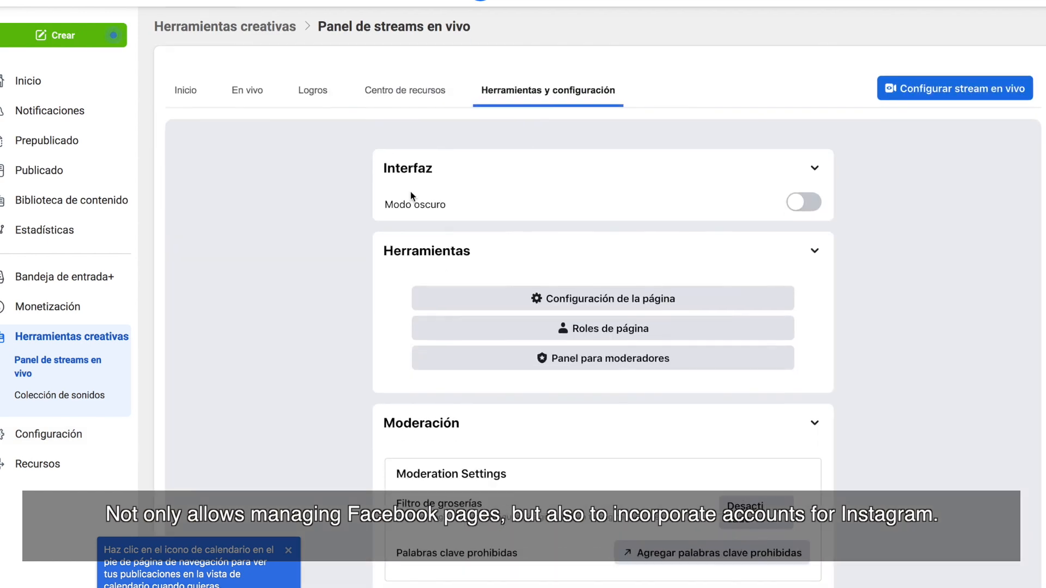
pyautogui.click(803, 202)
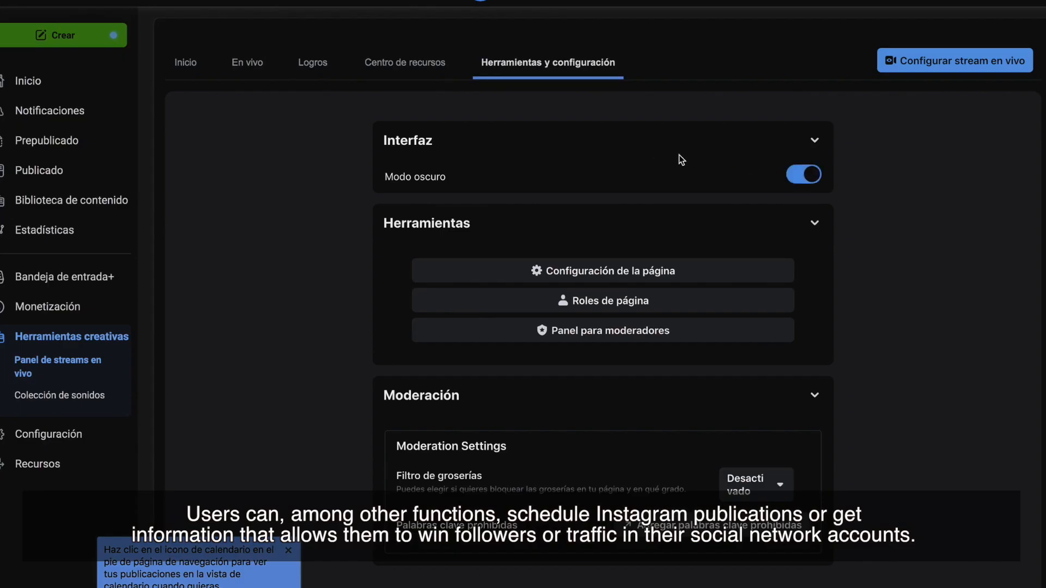
pyautogui.scroll(3)
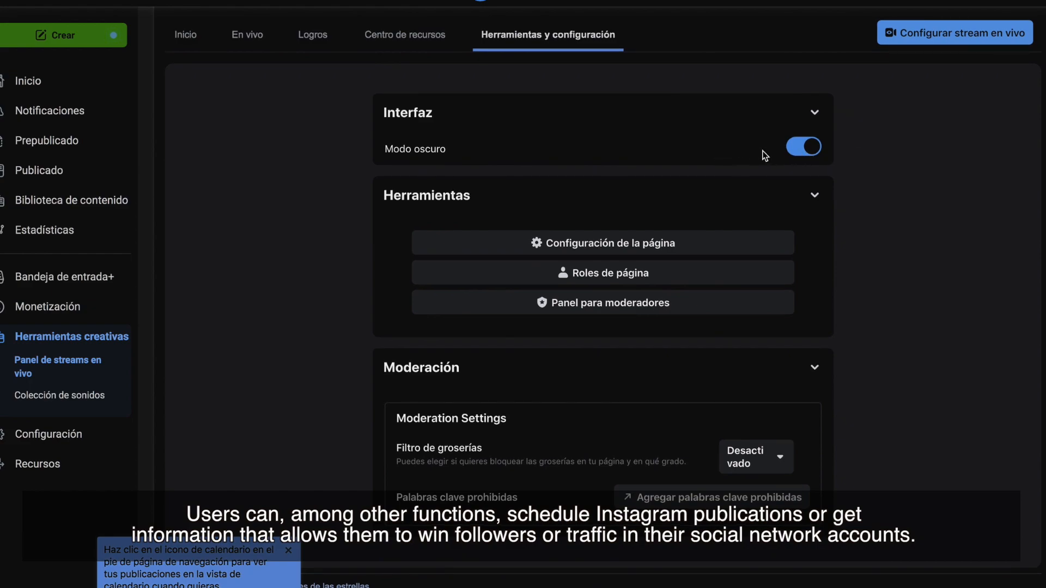
pyautogui.click(803, 147)
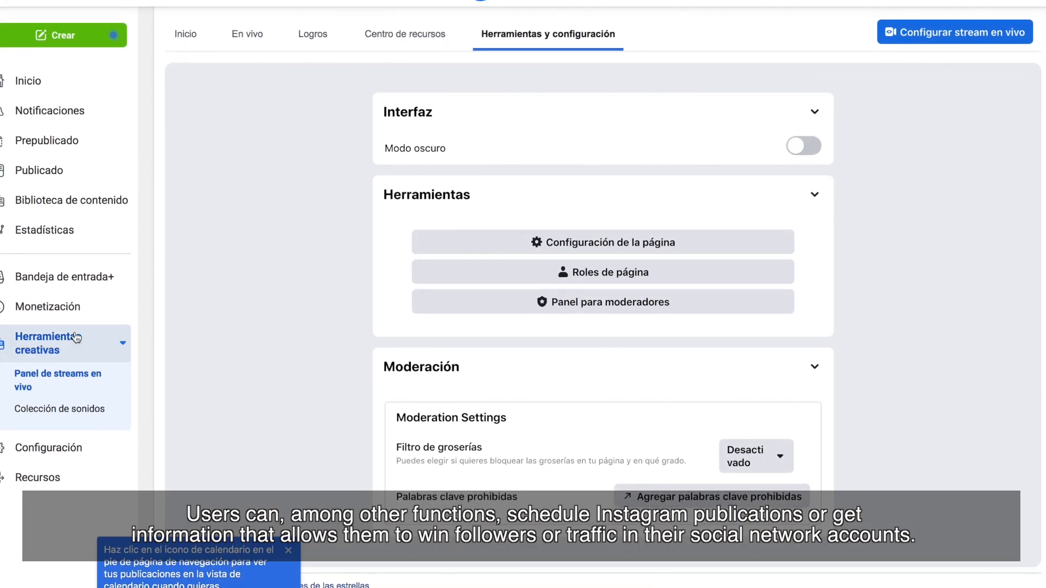
pyautogui.click(46, 306)
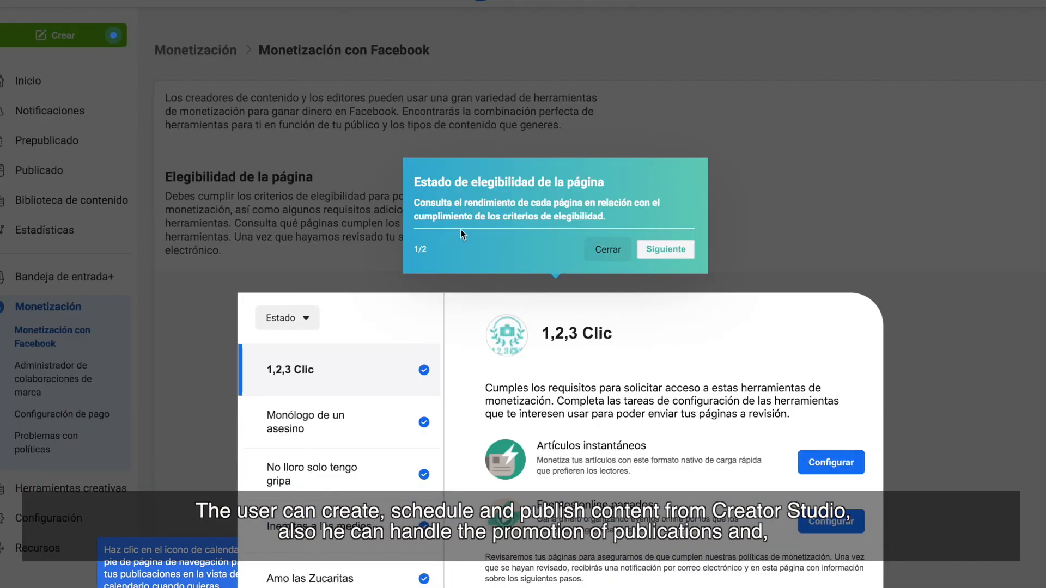
# Step: Step through the monetization eligibility tour to Listo and scroll to monetization tools
pyautogui.click(606, 249)
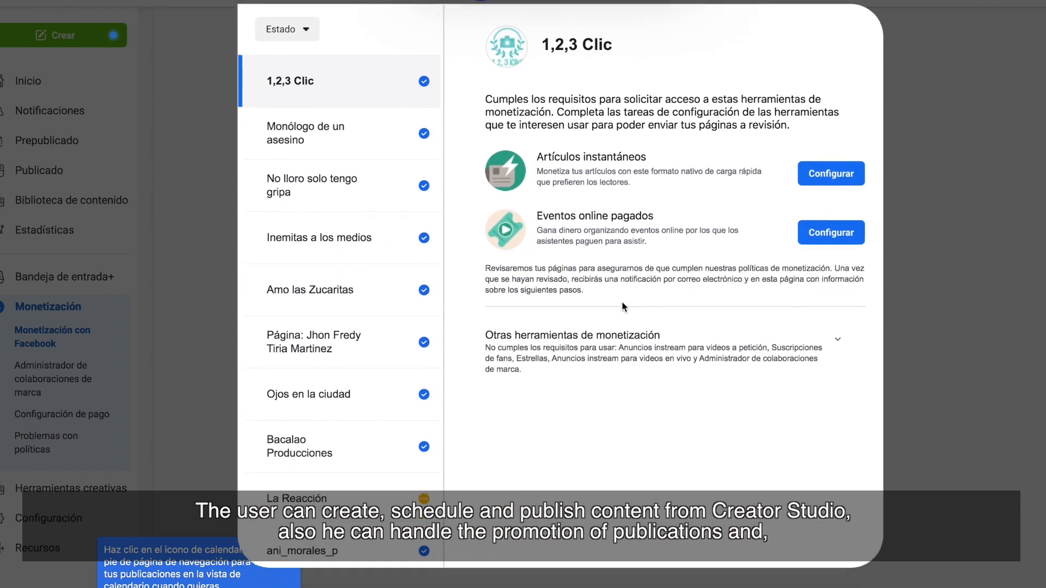
pyautogui.scroll(-3)
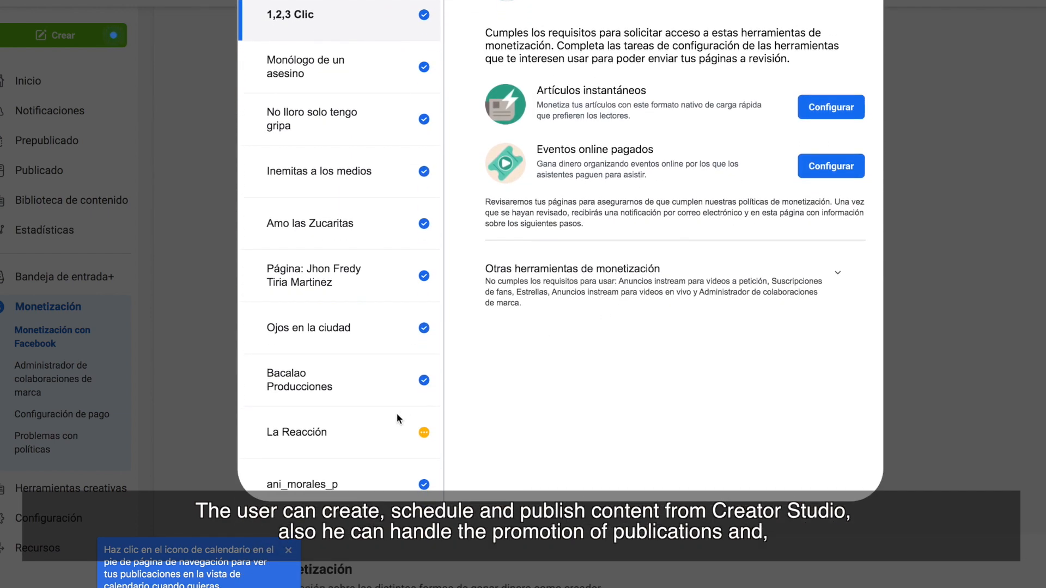
pyautogui.moveTo(430, 434)
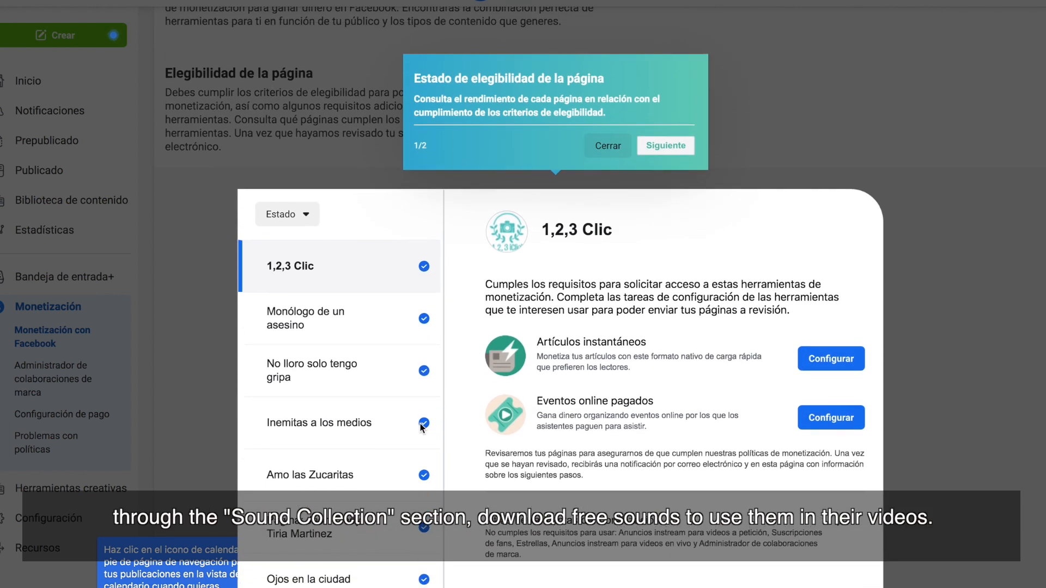
pyautogui.scroll(-3)
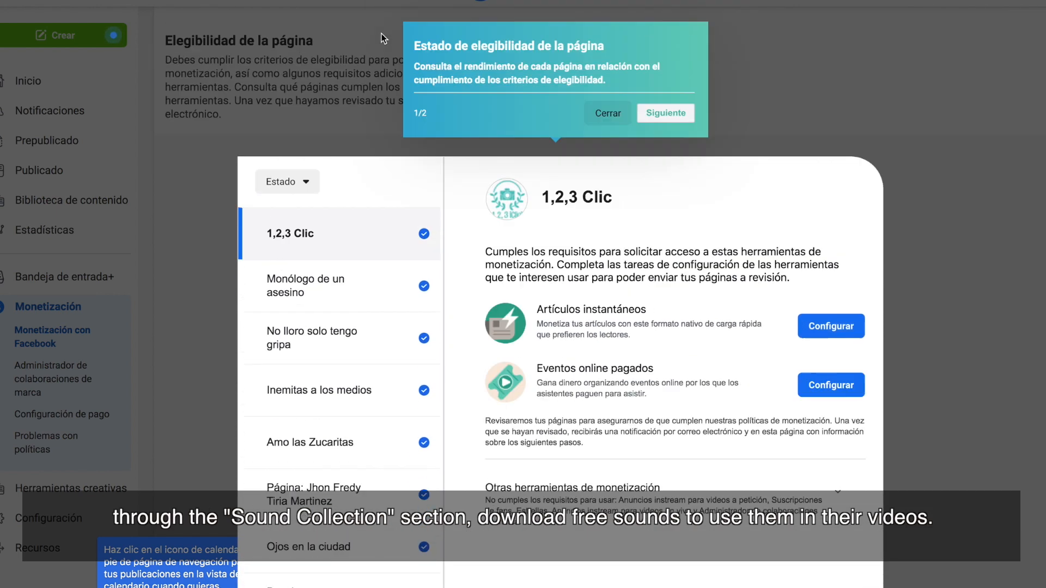
pyautogui.click(665, 113)
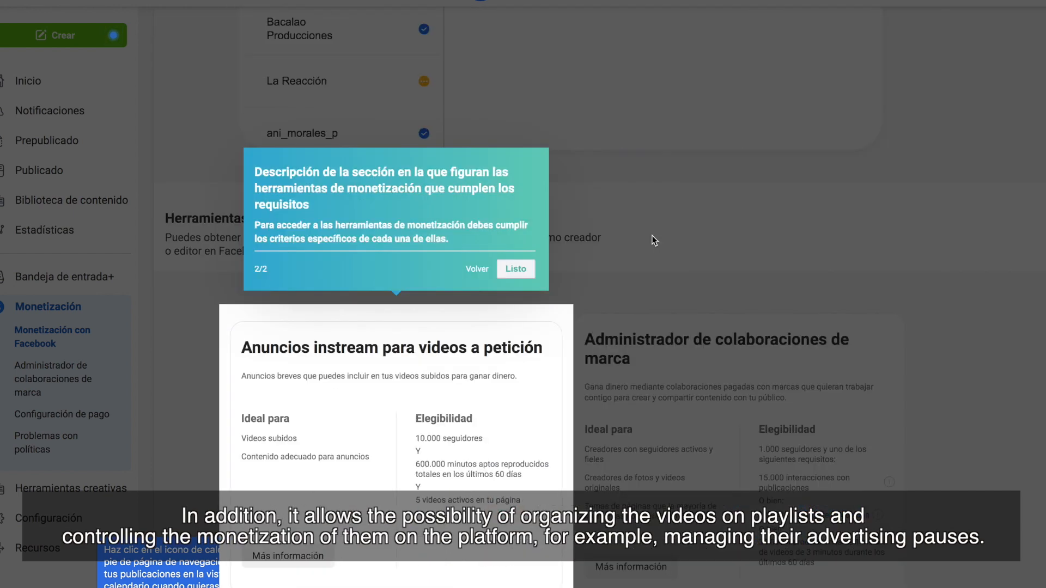
pyautogui.click(515, 269)
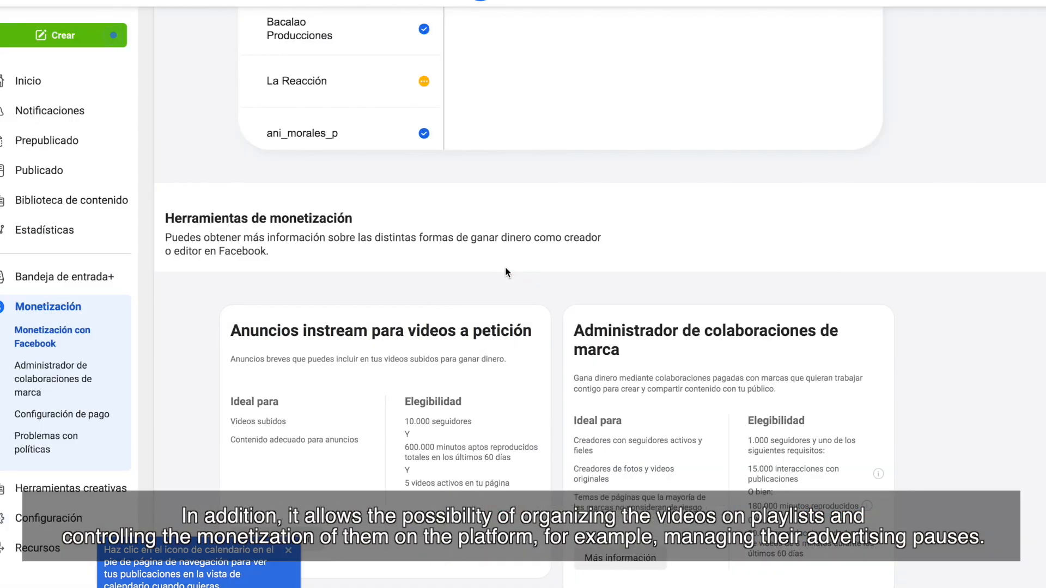
pyautogui.moveTo(416, 568)
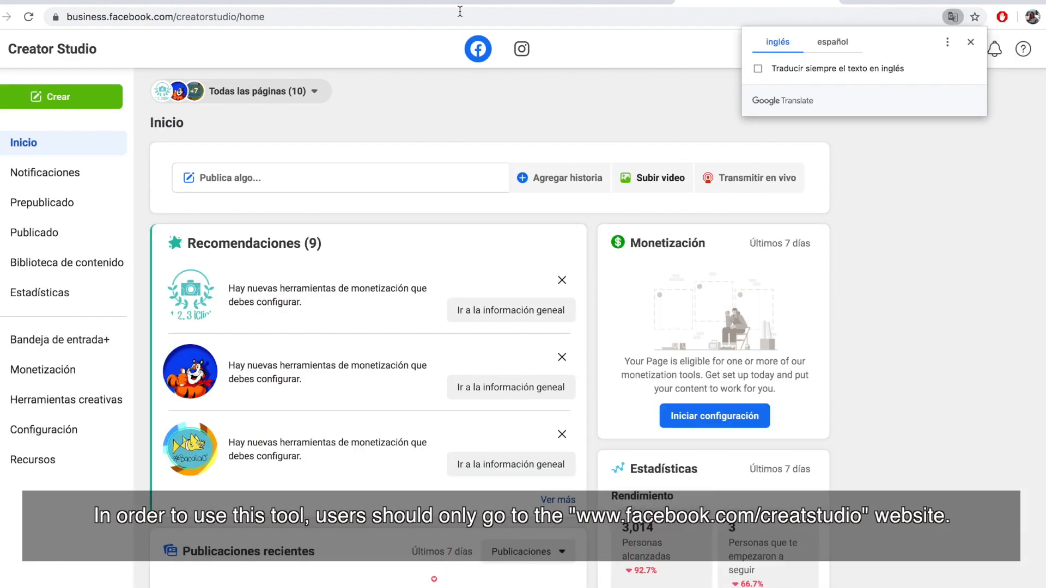
# Step: View the content library and video performance statistics, closing each tour popup
pyautogui.click(66, 262)
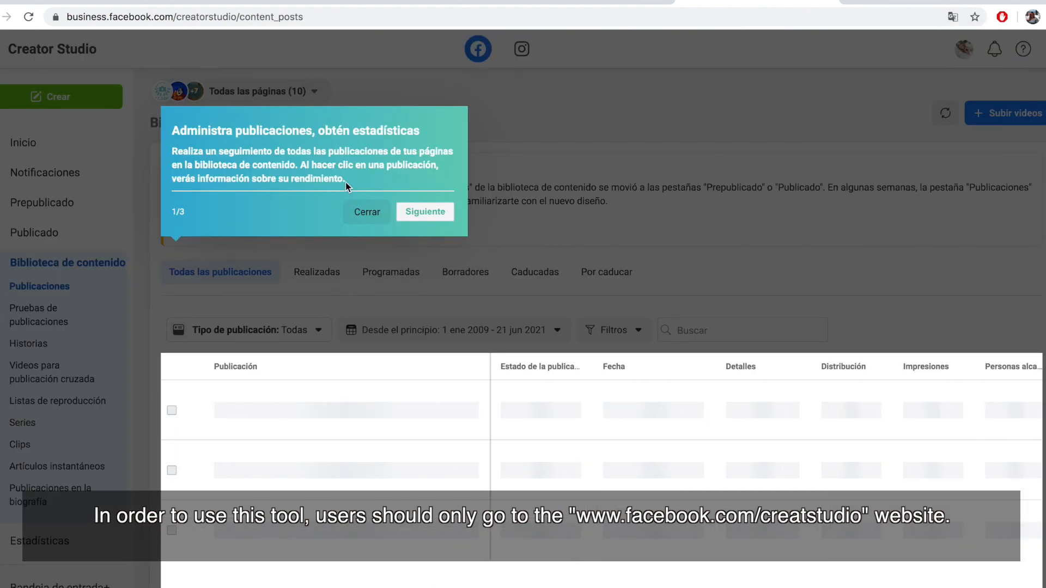
pyautogui.click(366, 211)
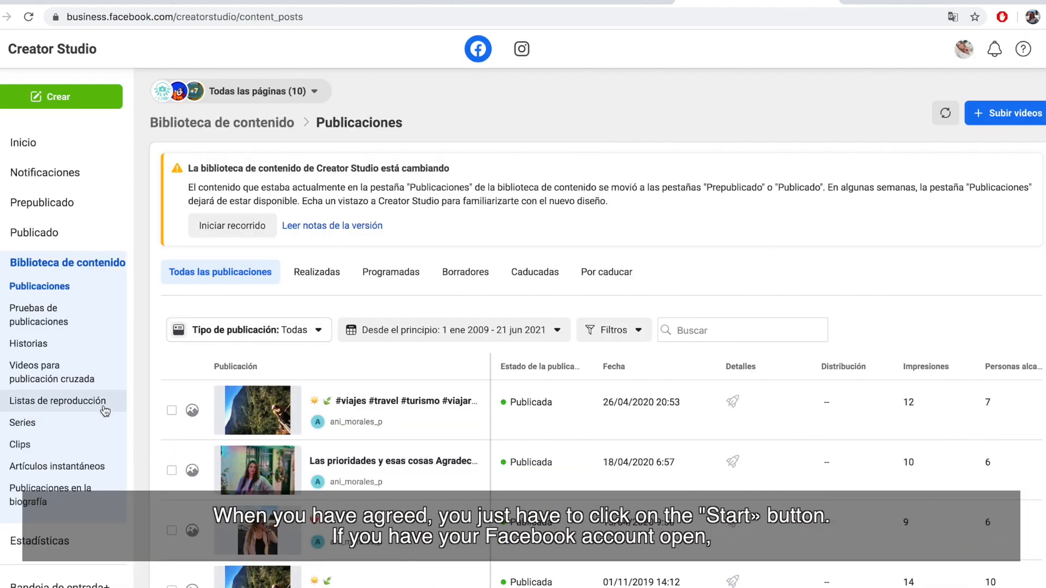
pyautogui.click(40, 540)
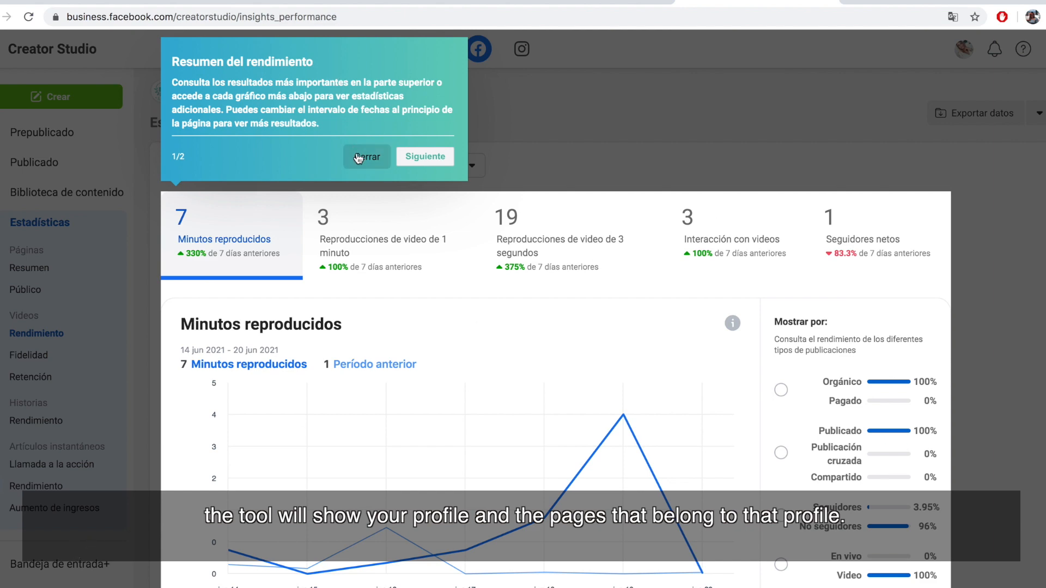
pyautogui.click(425, 156)
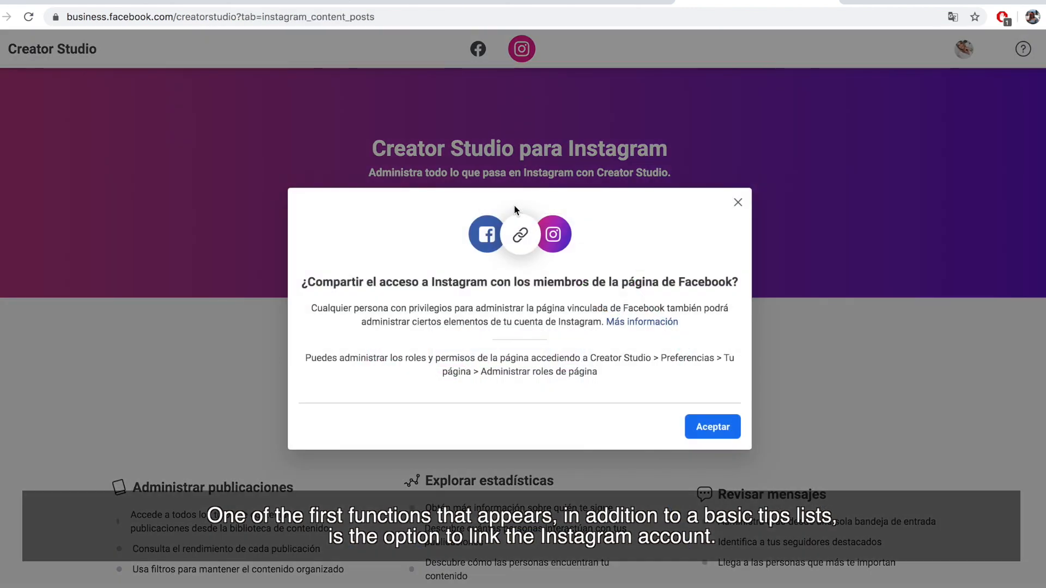
pyautogui.moveTo(712, 431)
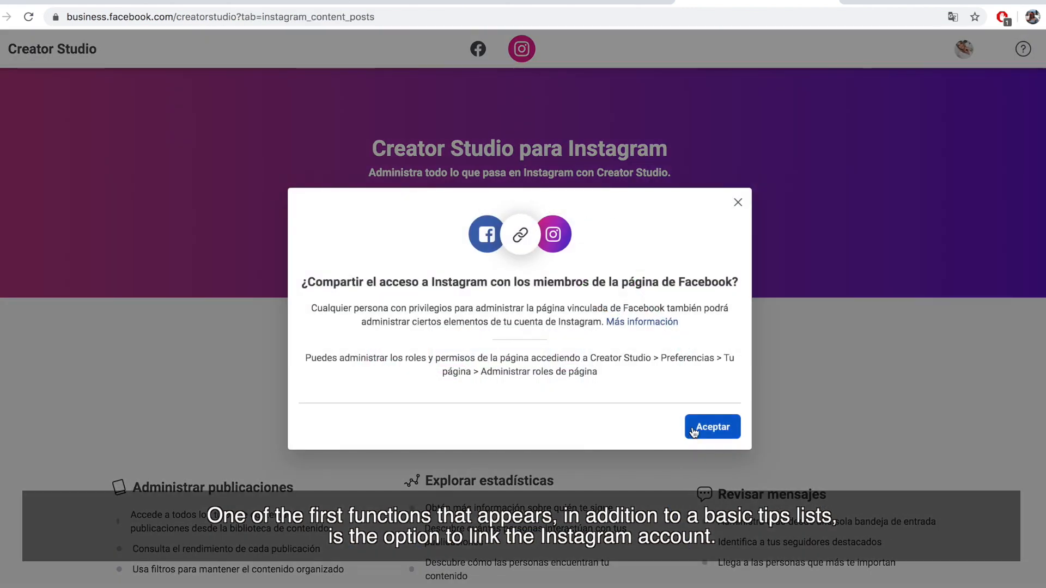
# Step: Accept sharing Instagram account access with the Facebook page's members
pyautogui.click(711, 427)
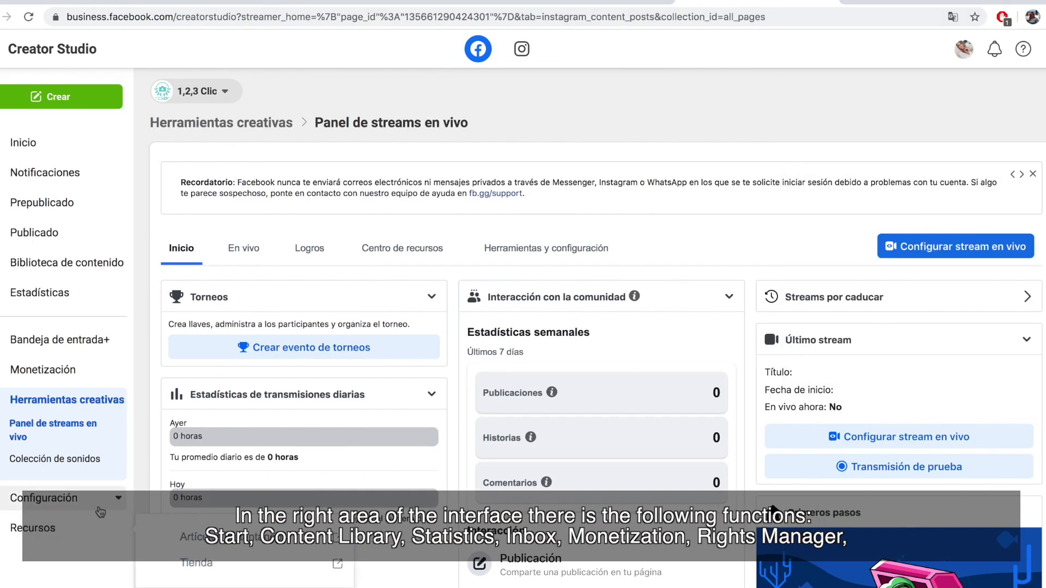
# Step: View Página y permiso, choose a different page, and open its settings in a new tab
pyautogui.click(44, 498)
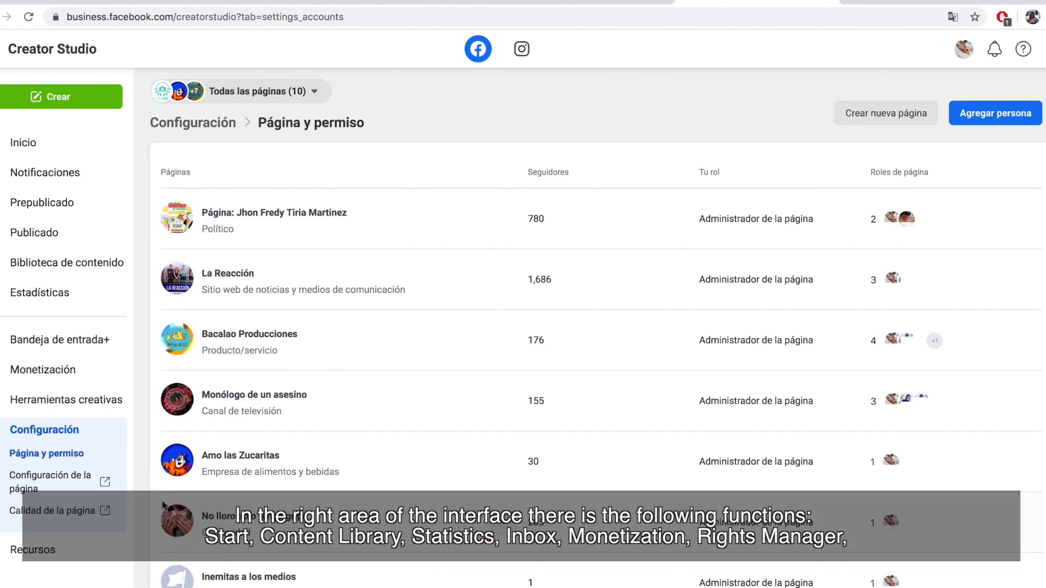
pyautogui.click(49, 481)
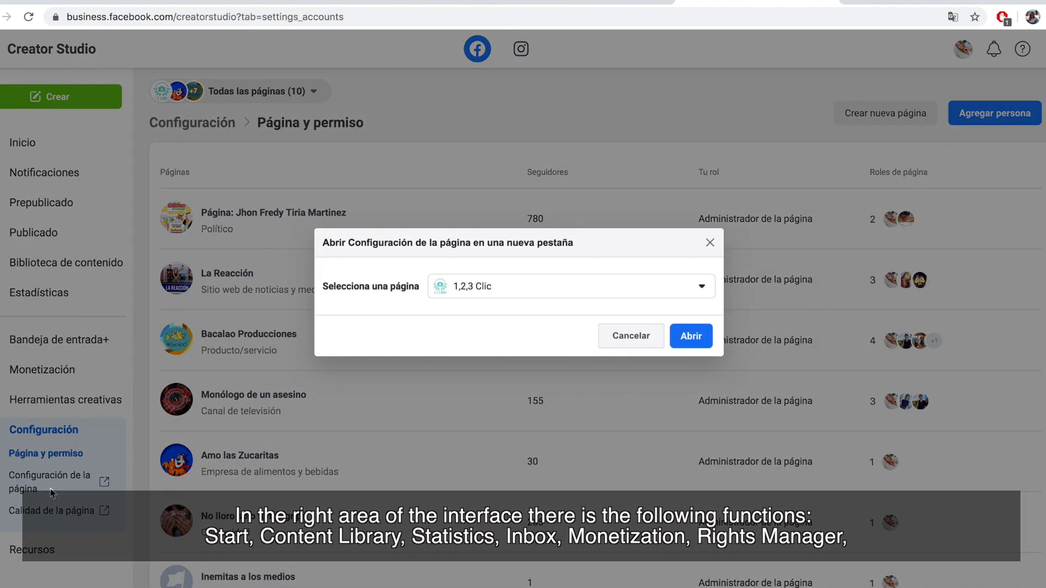
pyautogui.click(704, 286)
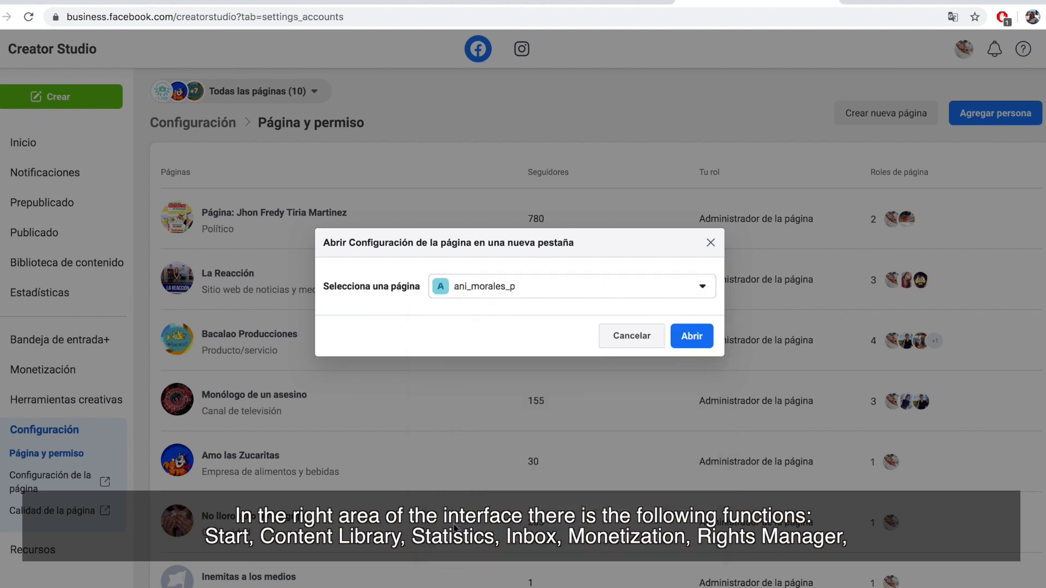
pyautogui.click(692, 336)
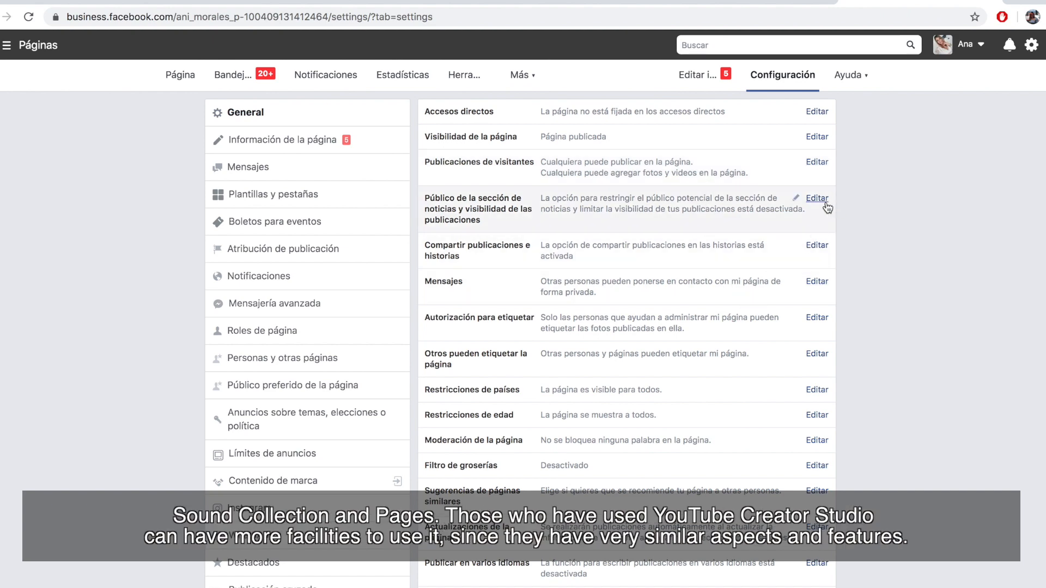
pyautogui.scroll(-3)
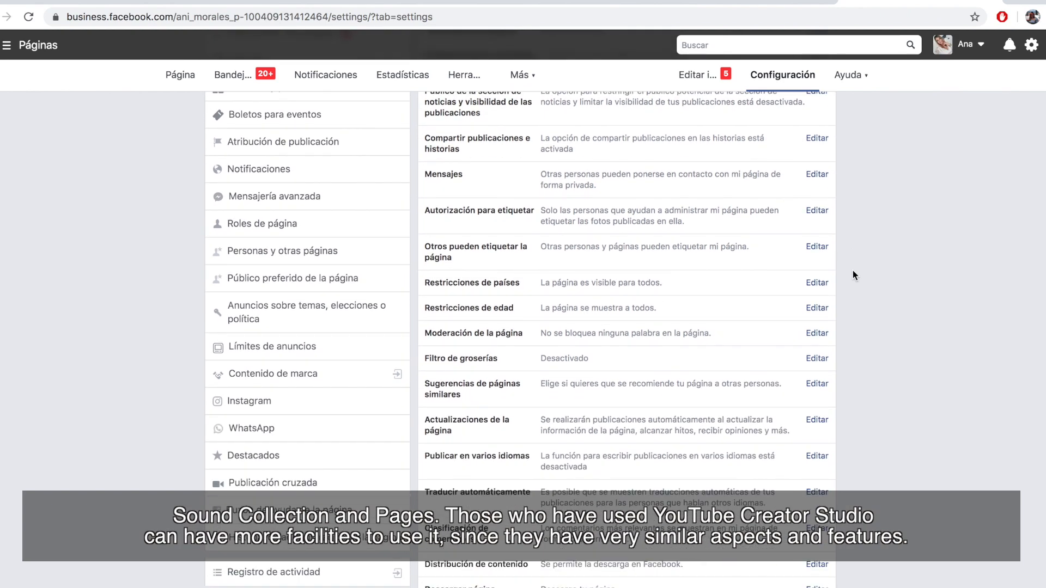
pyautogui.scroll(3)
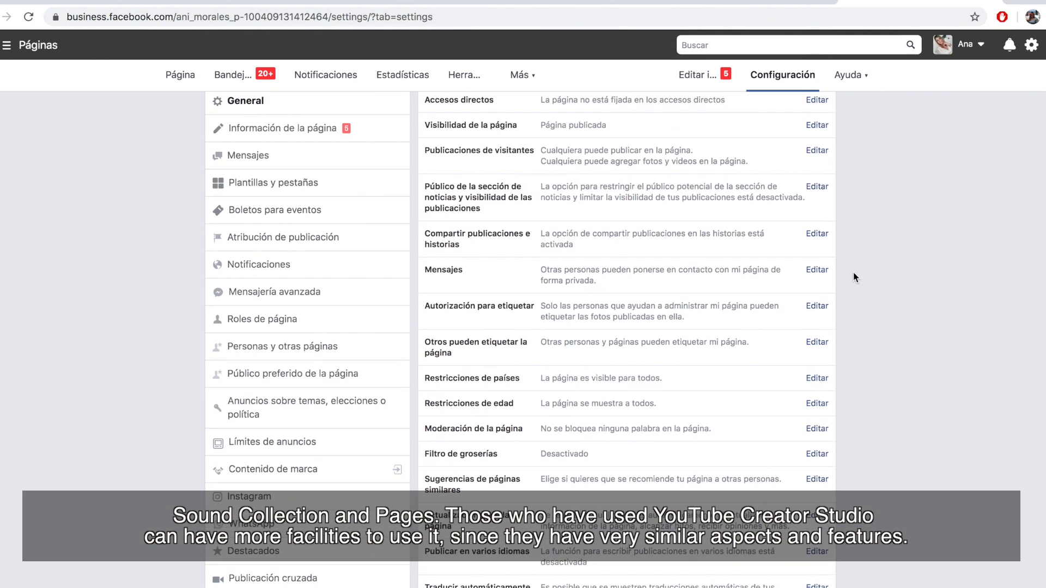